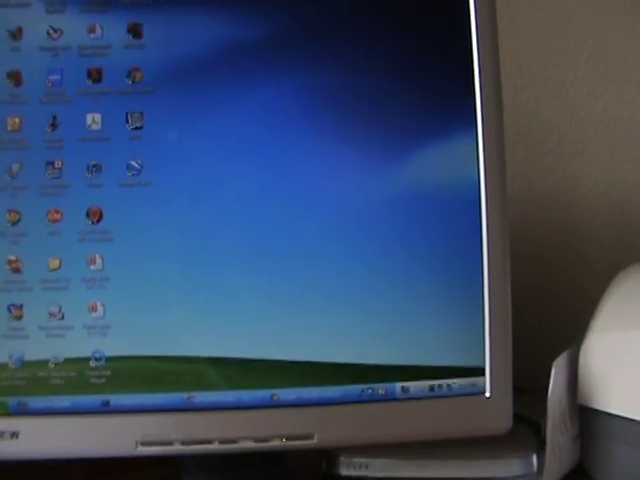
Open the Run dialog from the Start menu.
click(24, 414)
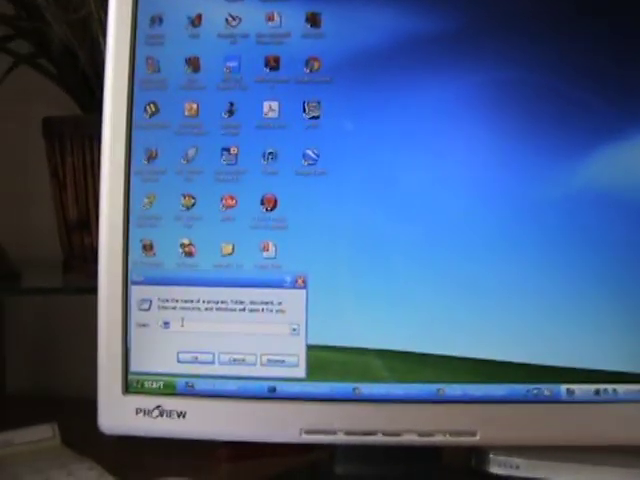
Launch cmd and run ipconfig to reveal the default gateway 192.168.0.1.
text(cmd)
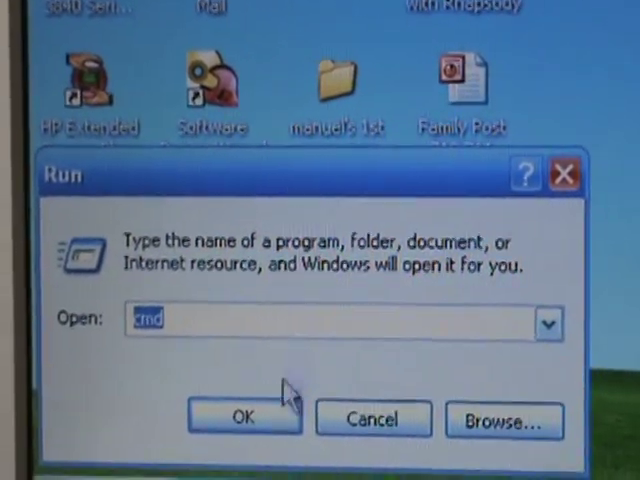
click(244, 418)
text(ipconfig)
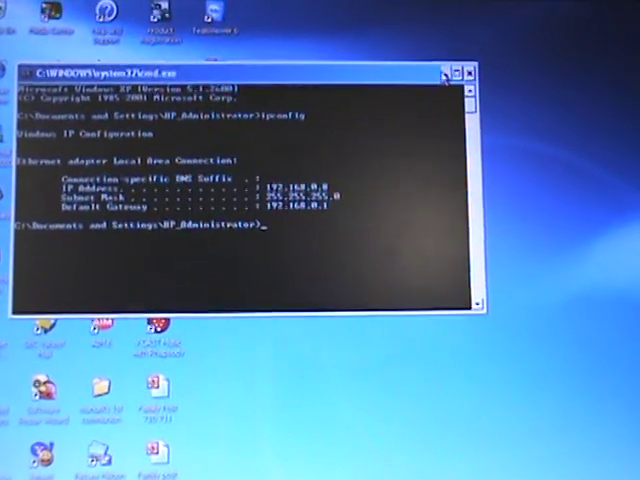
Browse to 192.168.0.1 in Chrome to reach the router's admin page.
click(460, 72)
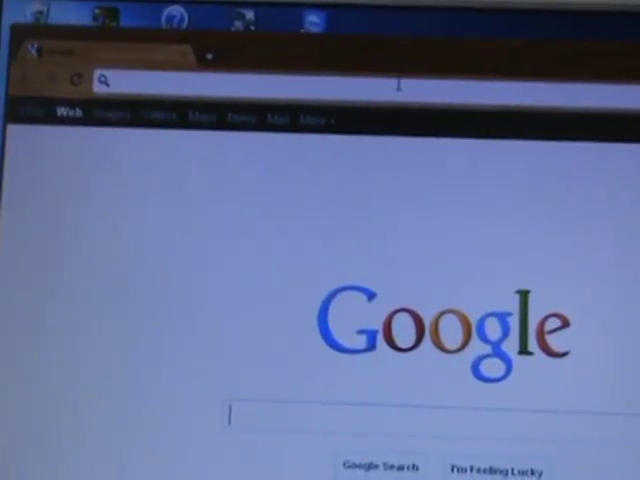
text(192.168.0.1)
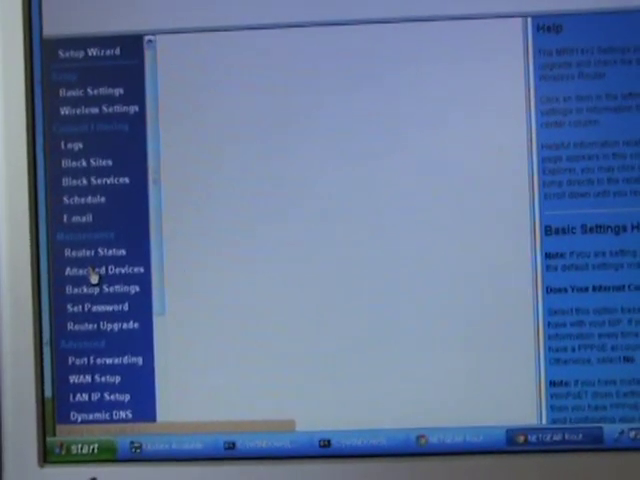
View Attached Devices, then go to the UPnP page showing the portmap table.
click(92, 270)
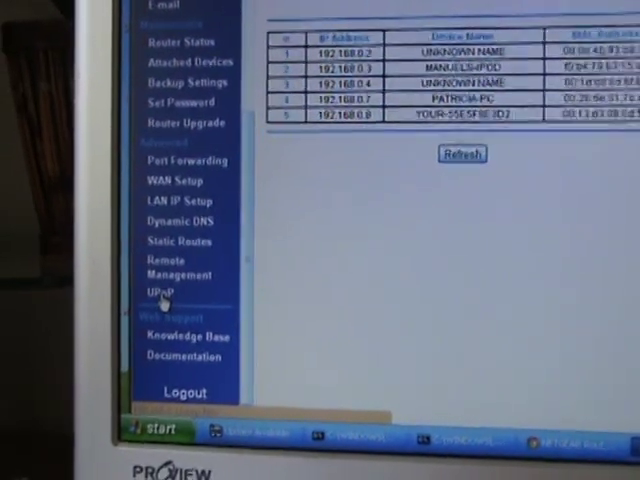
click(160, 292)
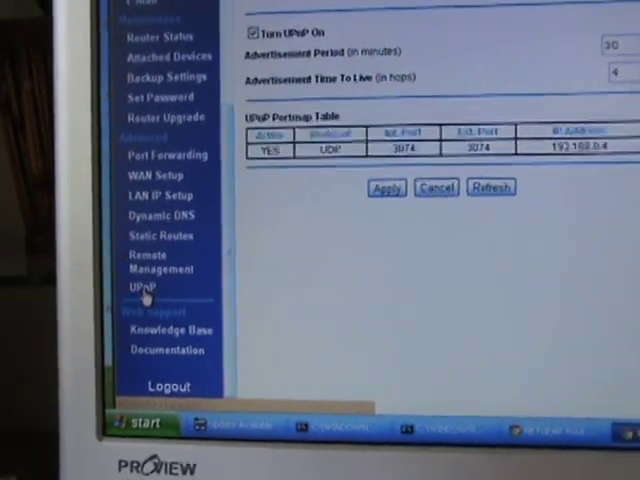